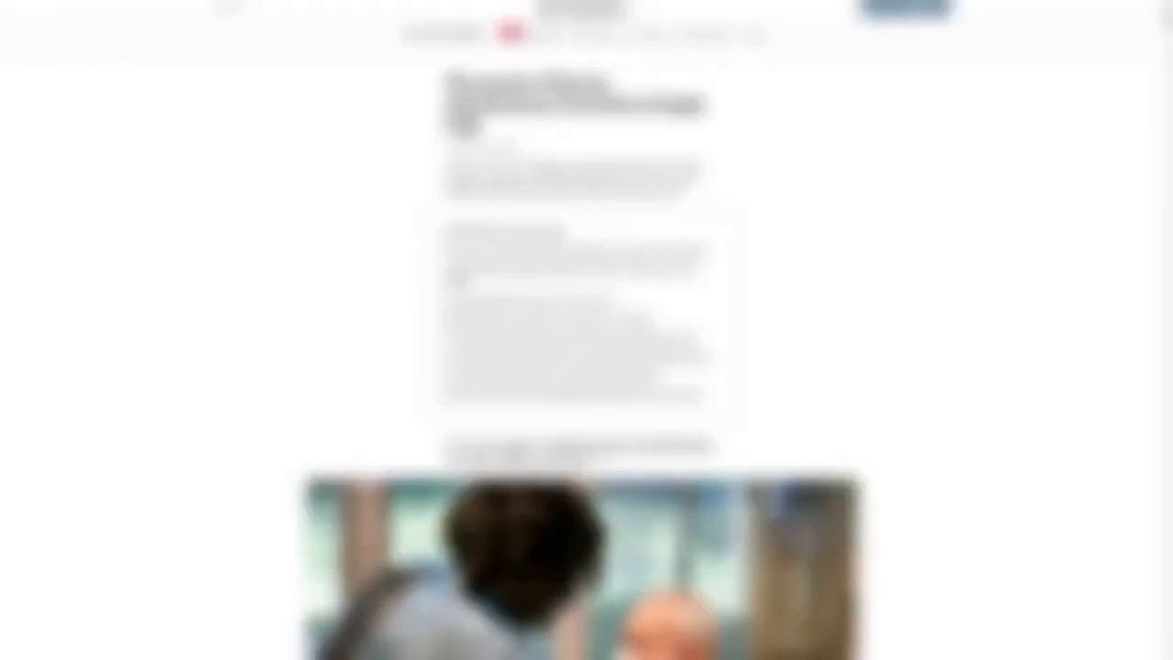
scroll("down", 3)
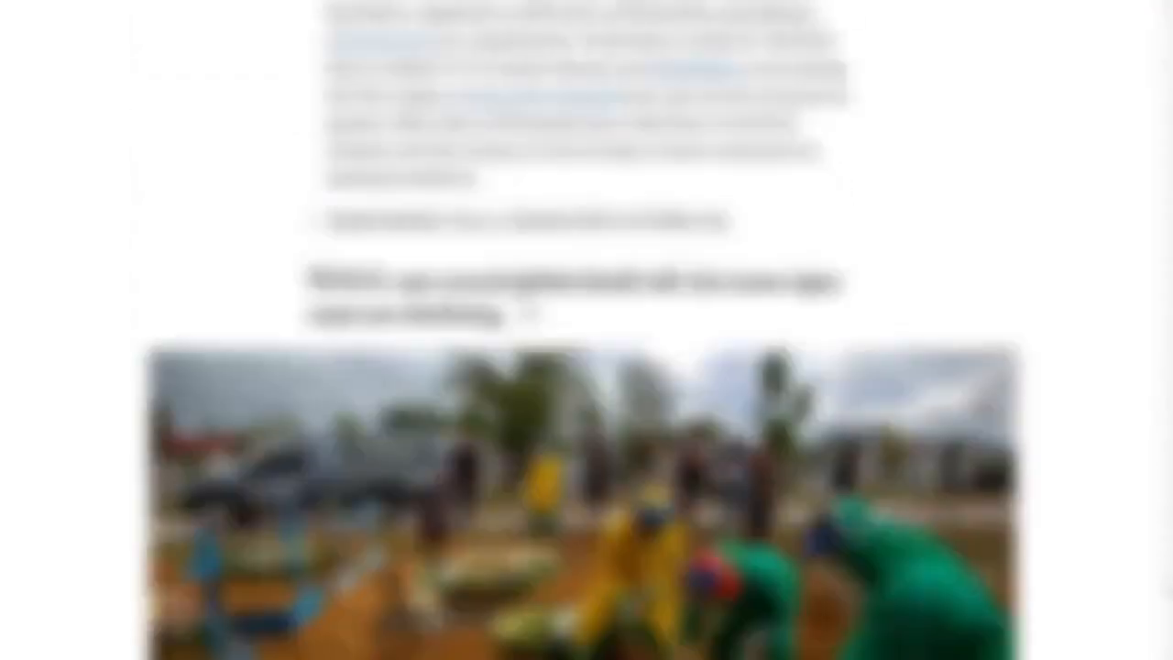